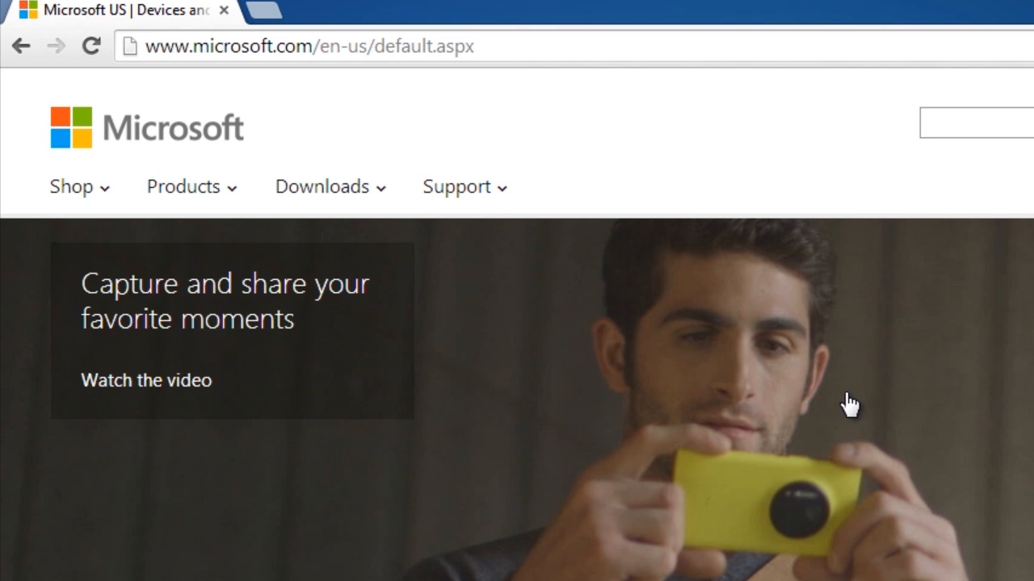
{"action": "mouse_move", "coordinate": [850, 409]}
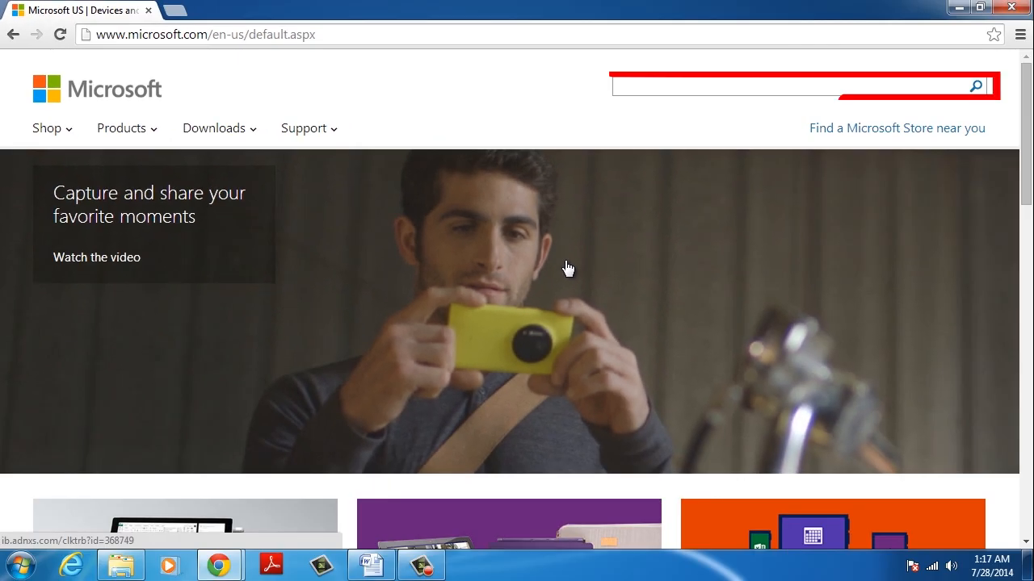
- Search microsoft.com for "save as pdf 2007" and go to the add-in's download page
{"action": "type", "text": "save as pdf 200"}
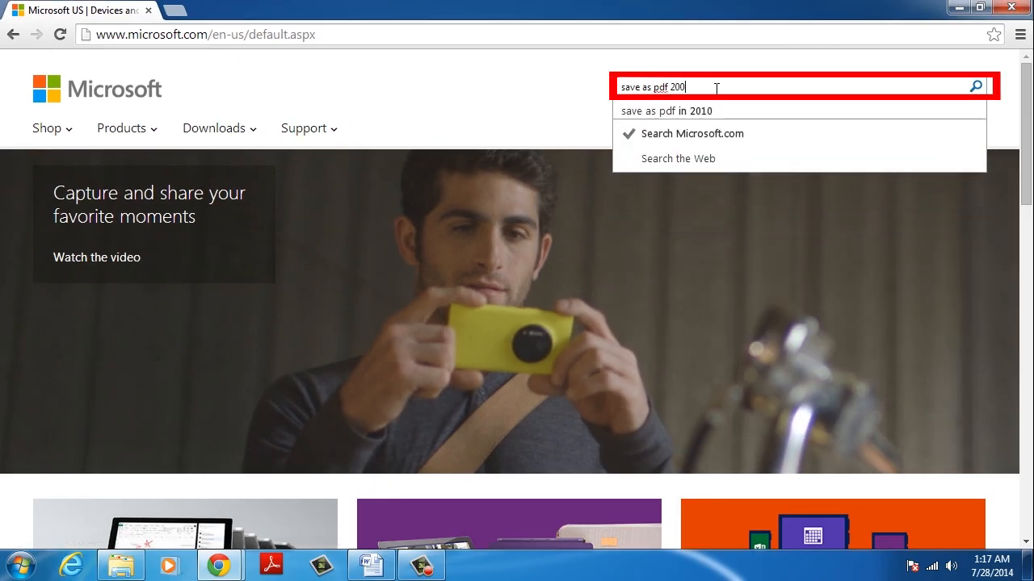
{"action": "left_click", "coordinate": [975, 86]}
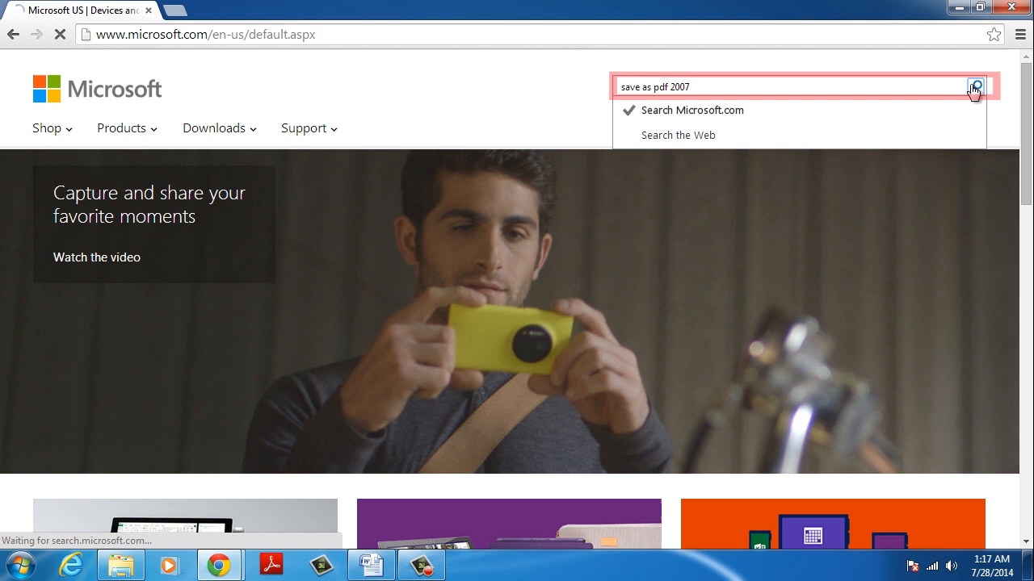
{"action": "left_click", "coordinate": [975, 87]}
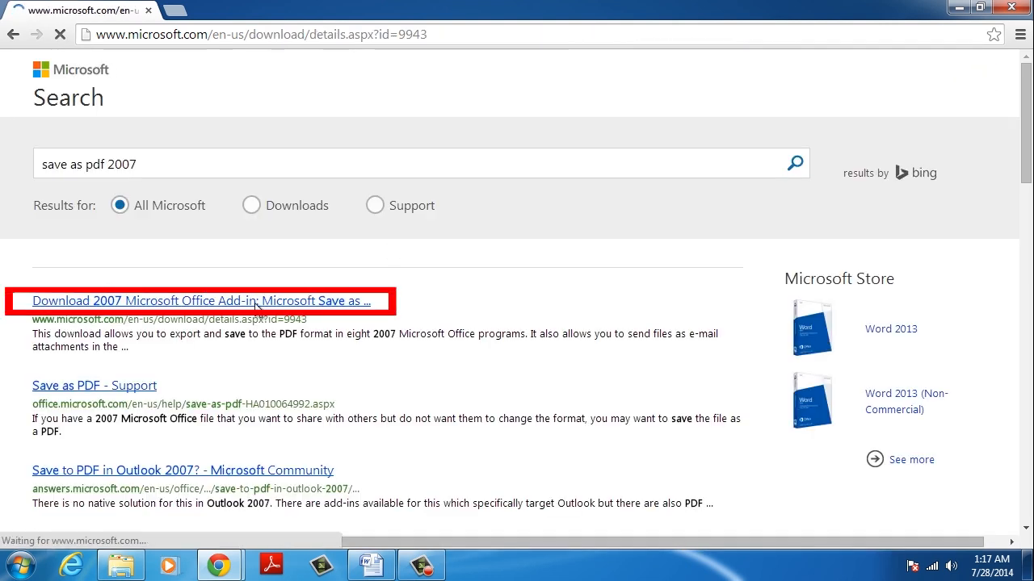
{"action": "left_click", "coordinate": [202, 300]}
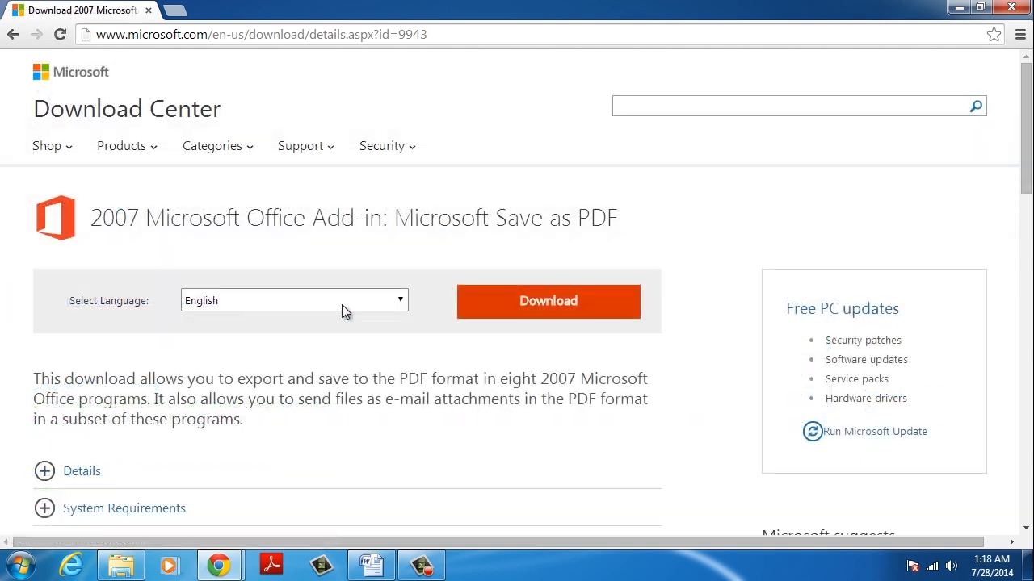
- Download the Save as PDF add-in and run the SaveAsPDF installer
{"action": "left_click", "coordinate": [549, 302]}
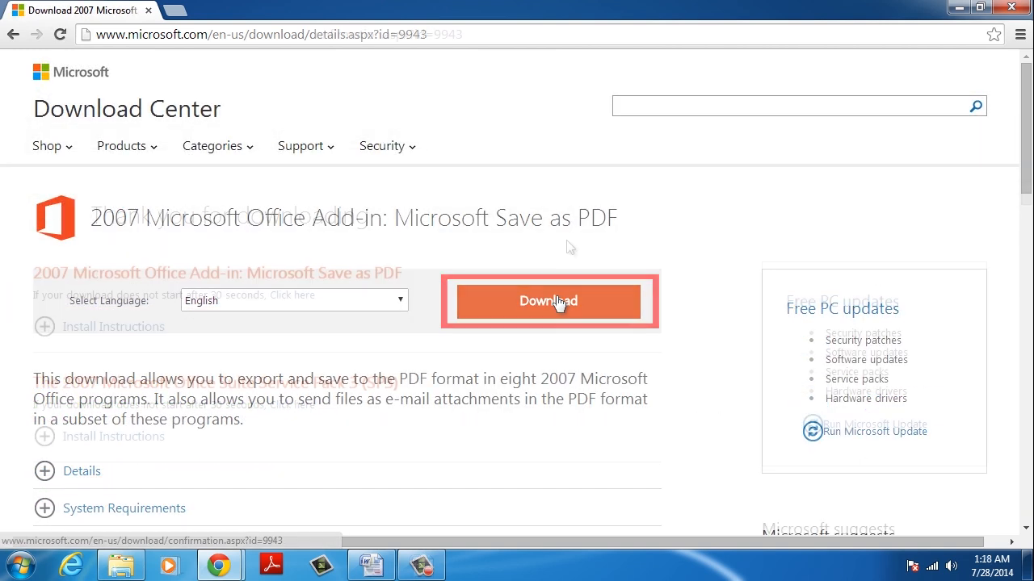
{"action": "left_click", "coordinate": [549, 302]}
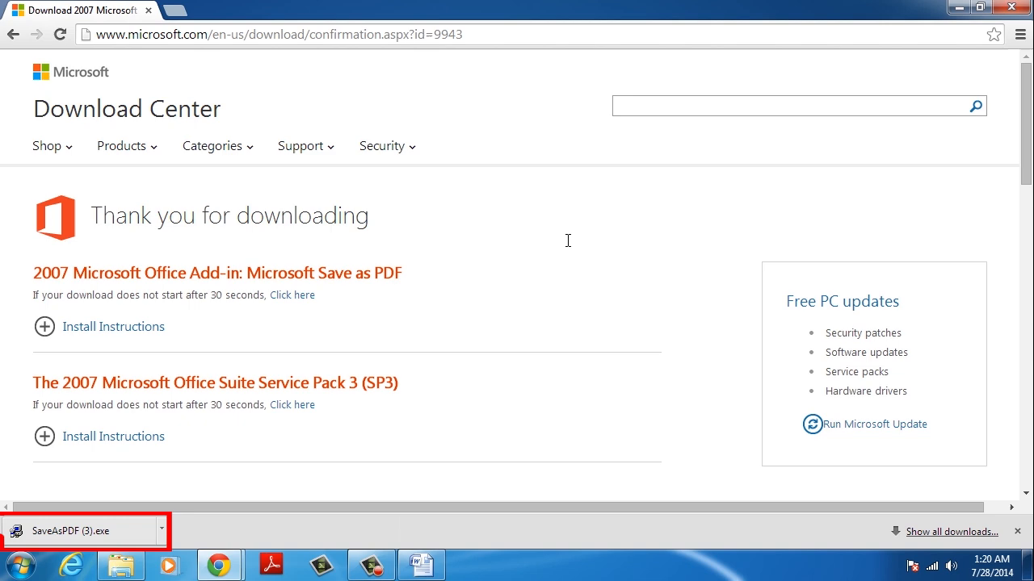
{"action": "left_click", "coordinate": [77, 531]}
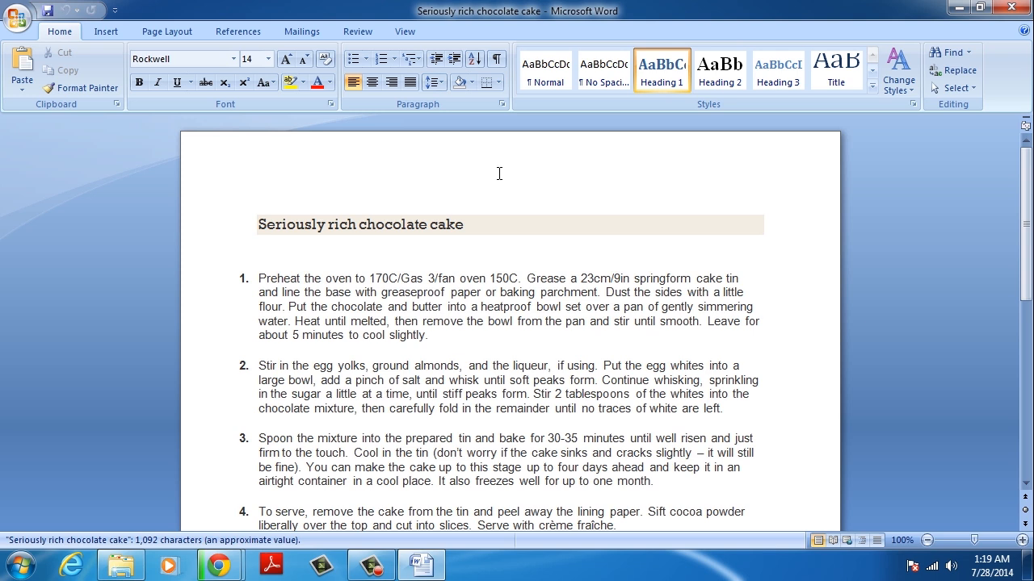
{"action": "mouse_move", "coordinate": [481, 175]}
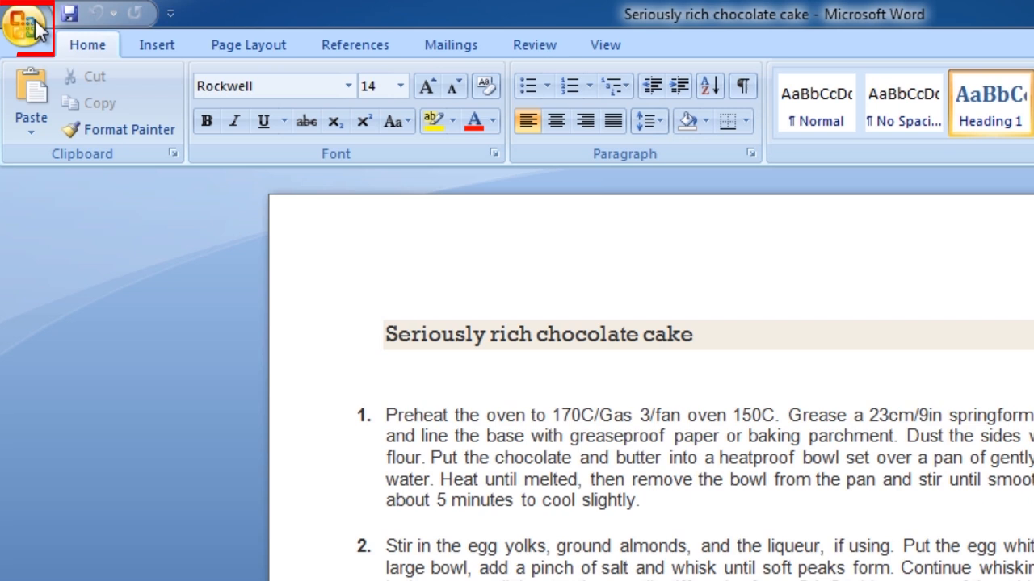
- Show the Save As copy-format options for the chocolate cake recipe from the Office button
{"action": "left_click", "coordinate": [26, 24]}
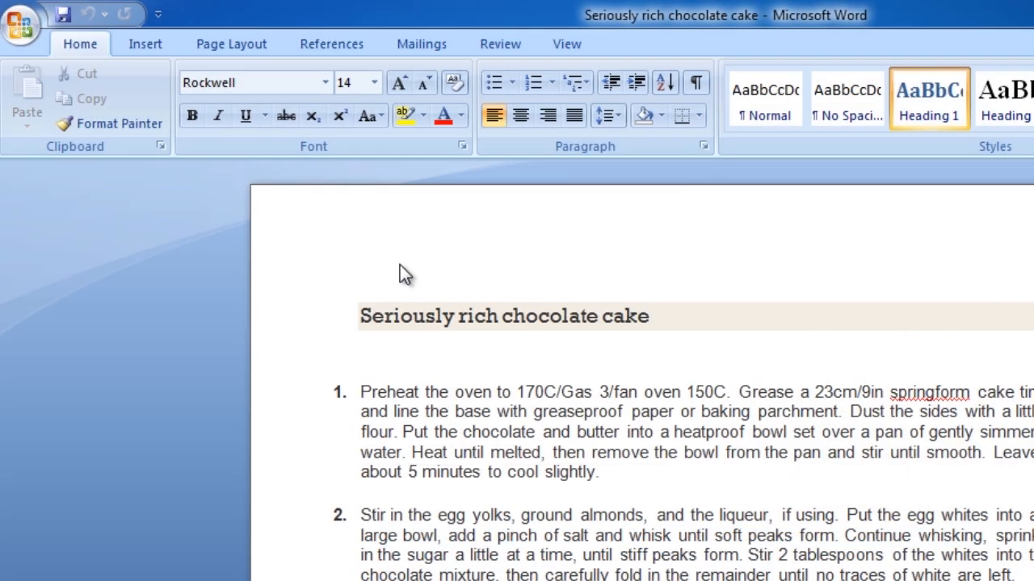
{"action": "mouse_move", "coordinate": [236, 246]}
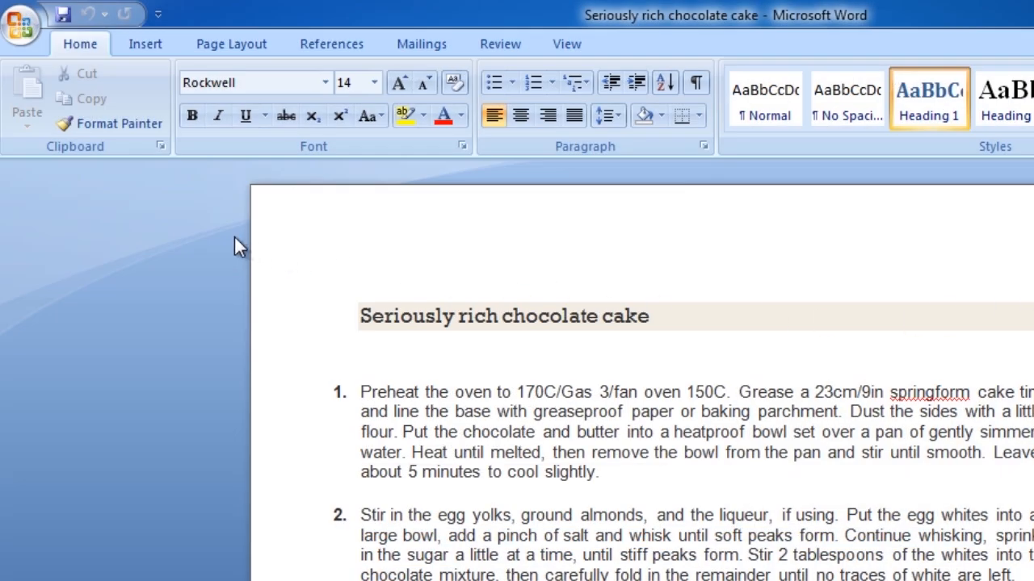
{"action": "left_click", "coordinate": [22, 24]}
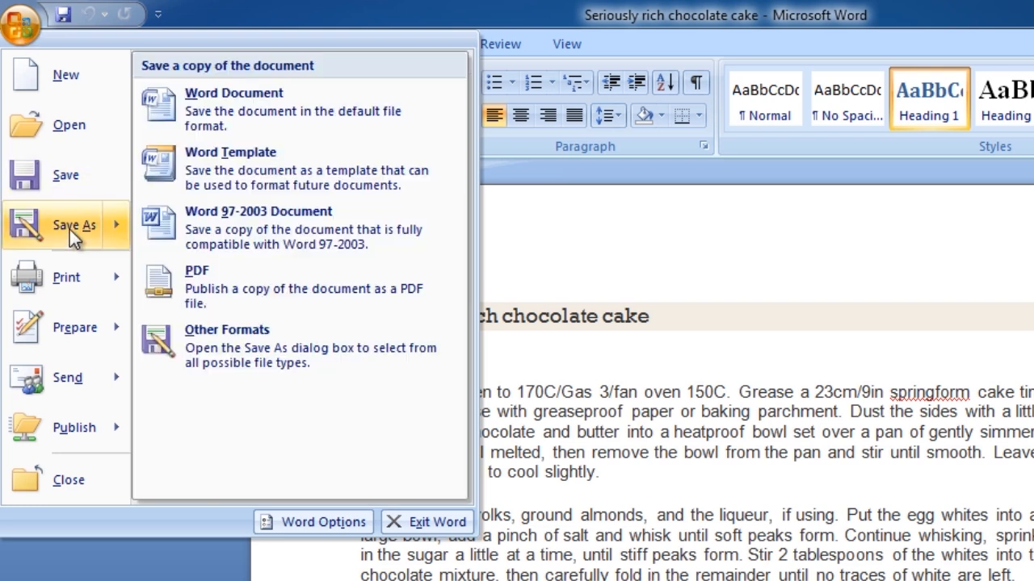
{"action": "left_click", "coordinate": [232, 110]}
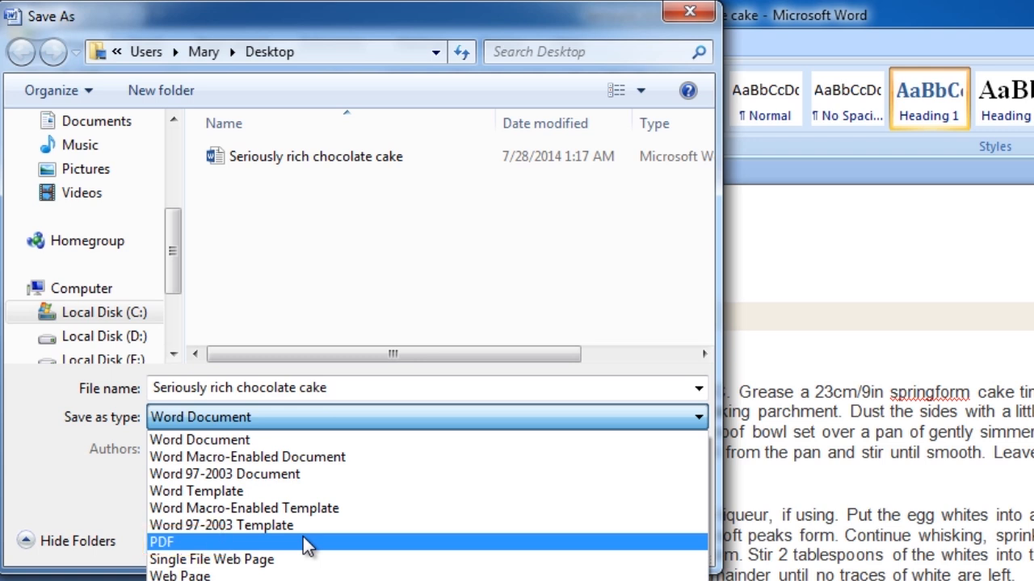
- Save the Seriously rich chocolate cake recipe to the desktop as a PDF
{"action": "left_click", "coordinate": [165, 539]}
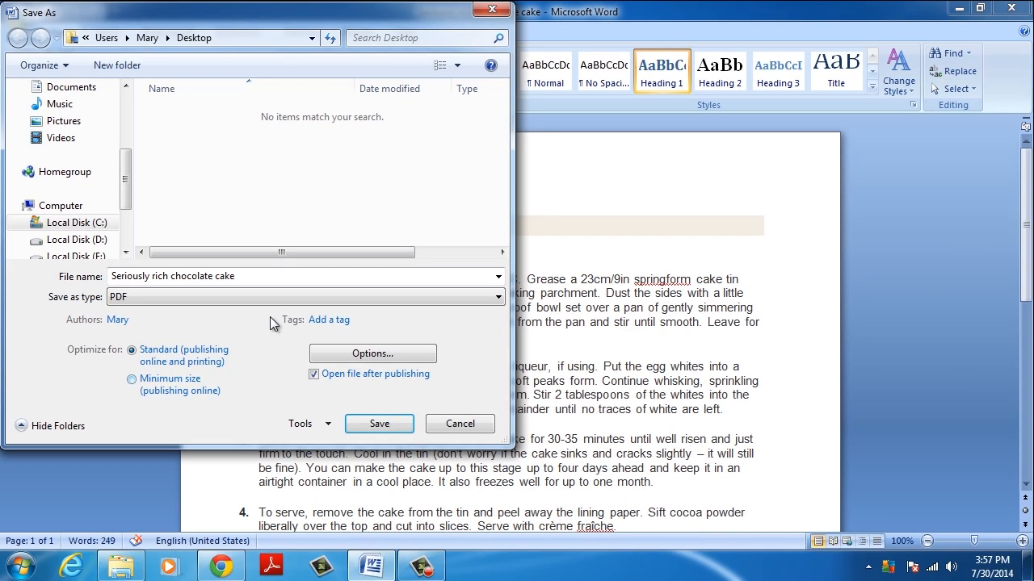
{"action": "left_click", "coordinate": [378, 423]}
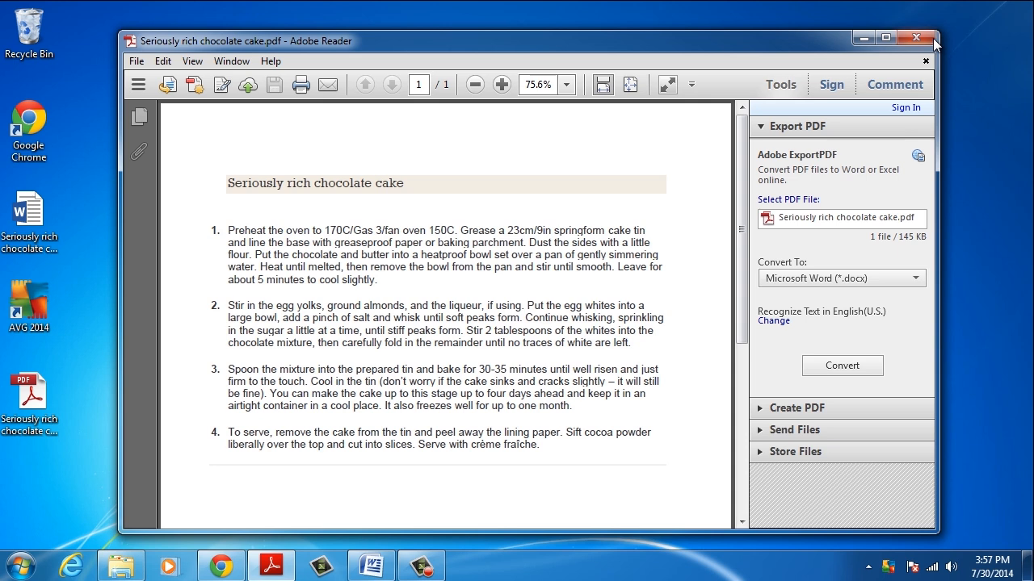
- Close the recipe PDF in Adobe Reader, returning to the desktop
{"action": "left_click", "coordinate": [914, 32]}
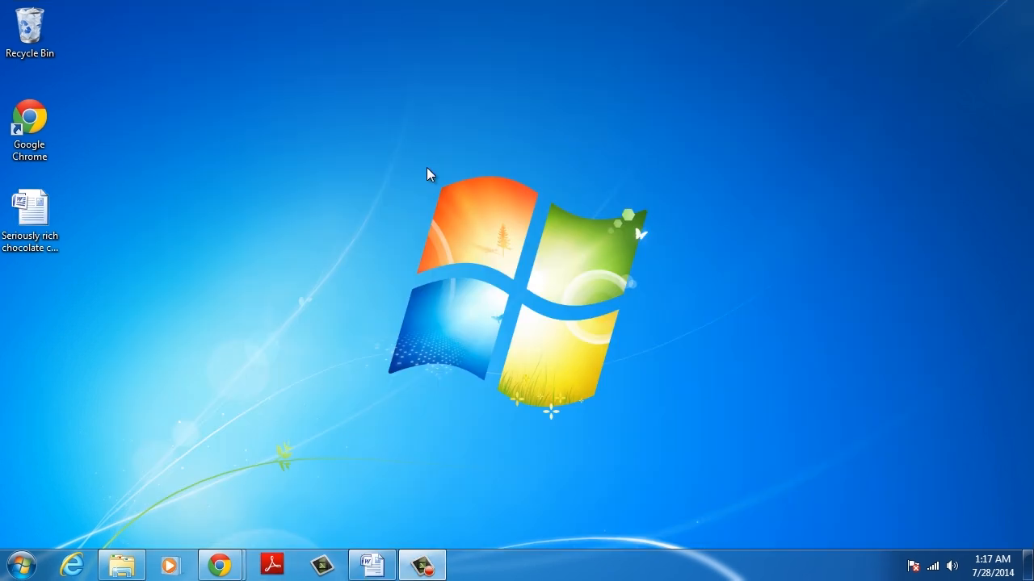